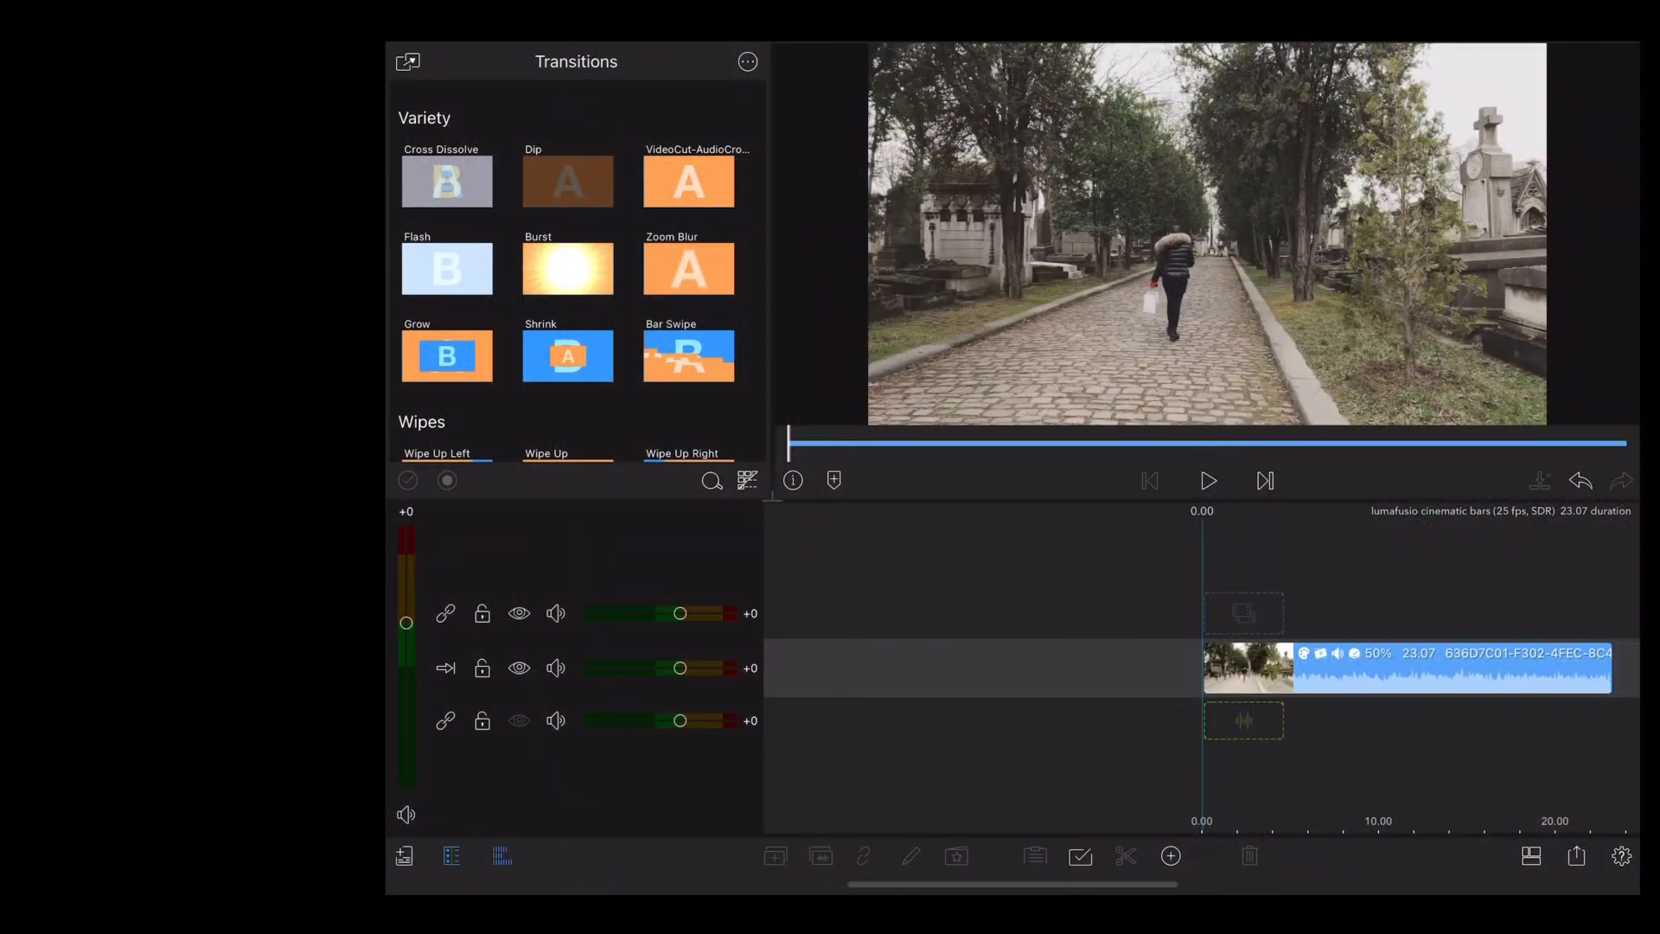
Step: Play and stop the cemetery clip, then add an Overlay Title over it
left_click(1207, 481)
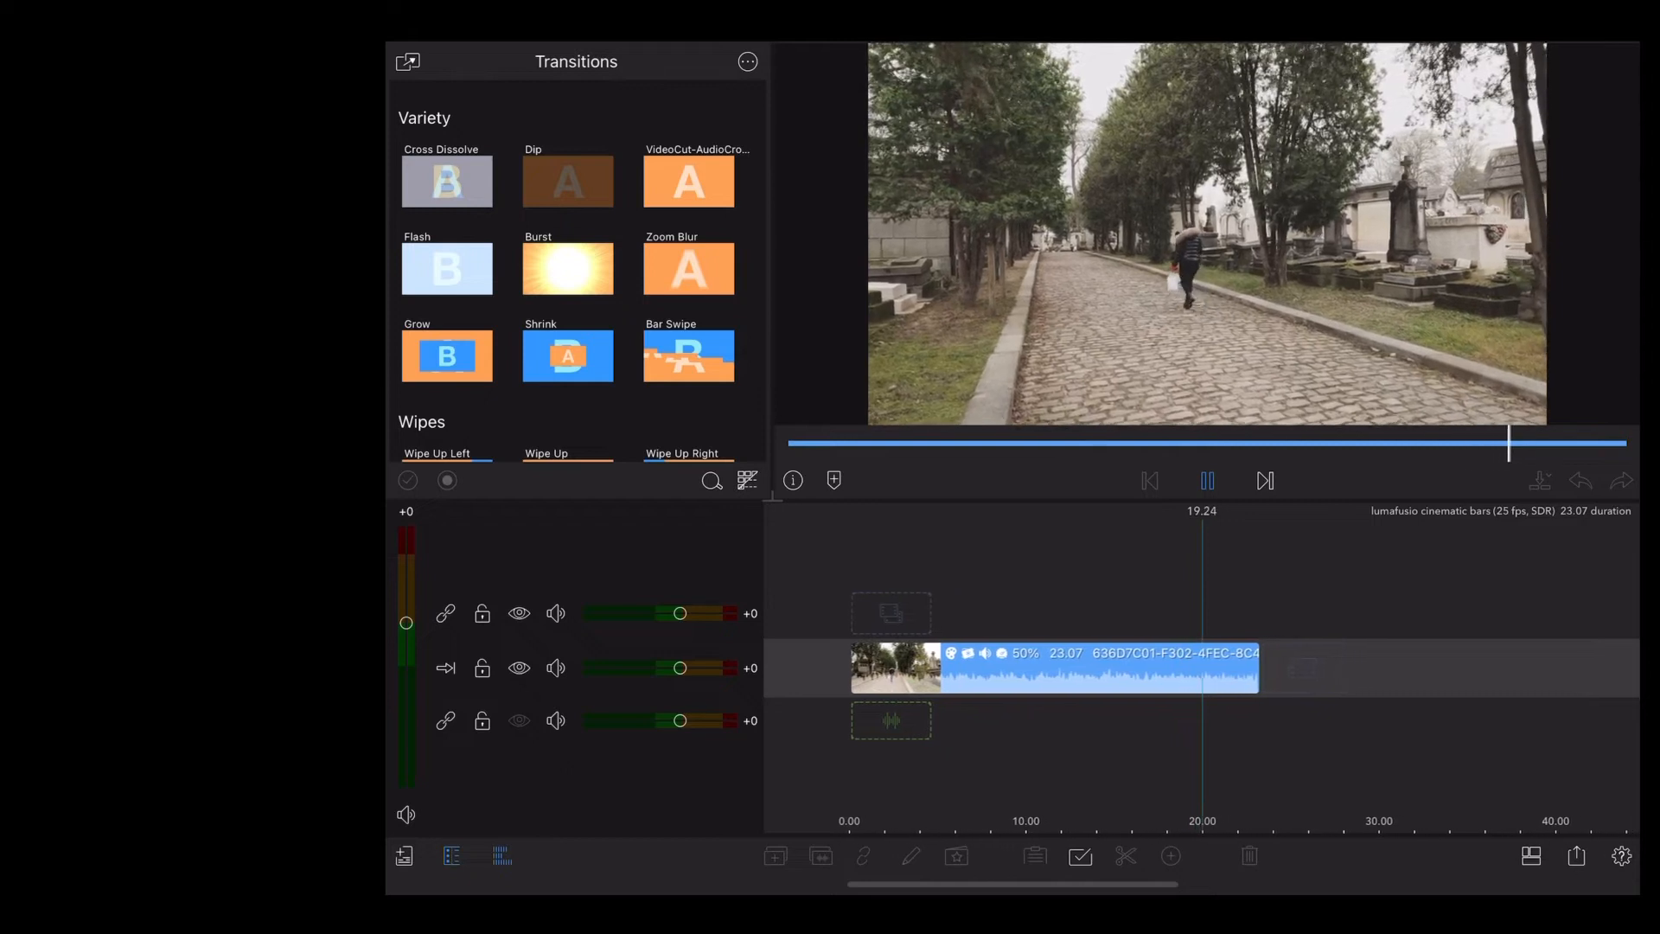
left_click(1206, 480)
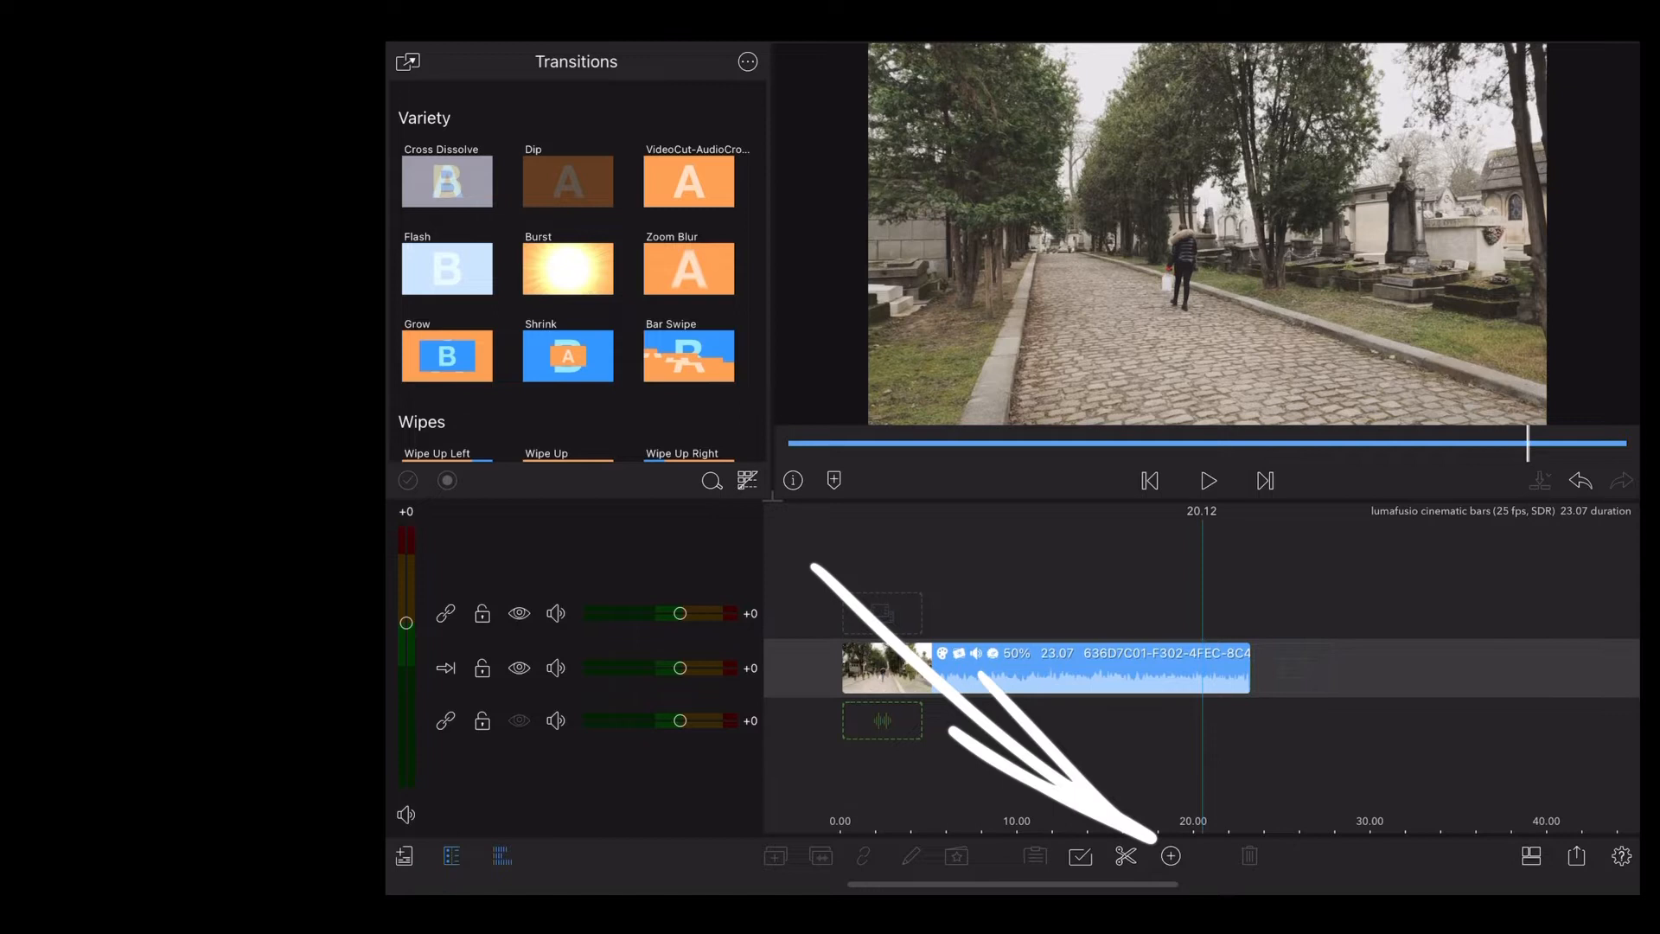
left_click(1170, 855)
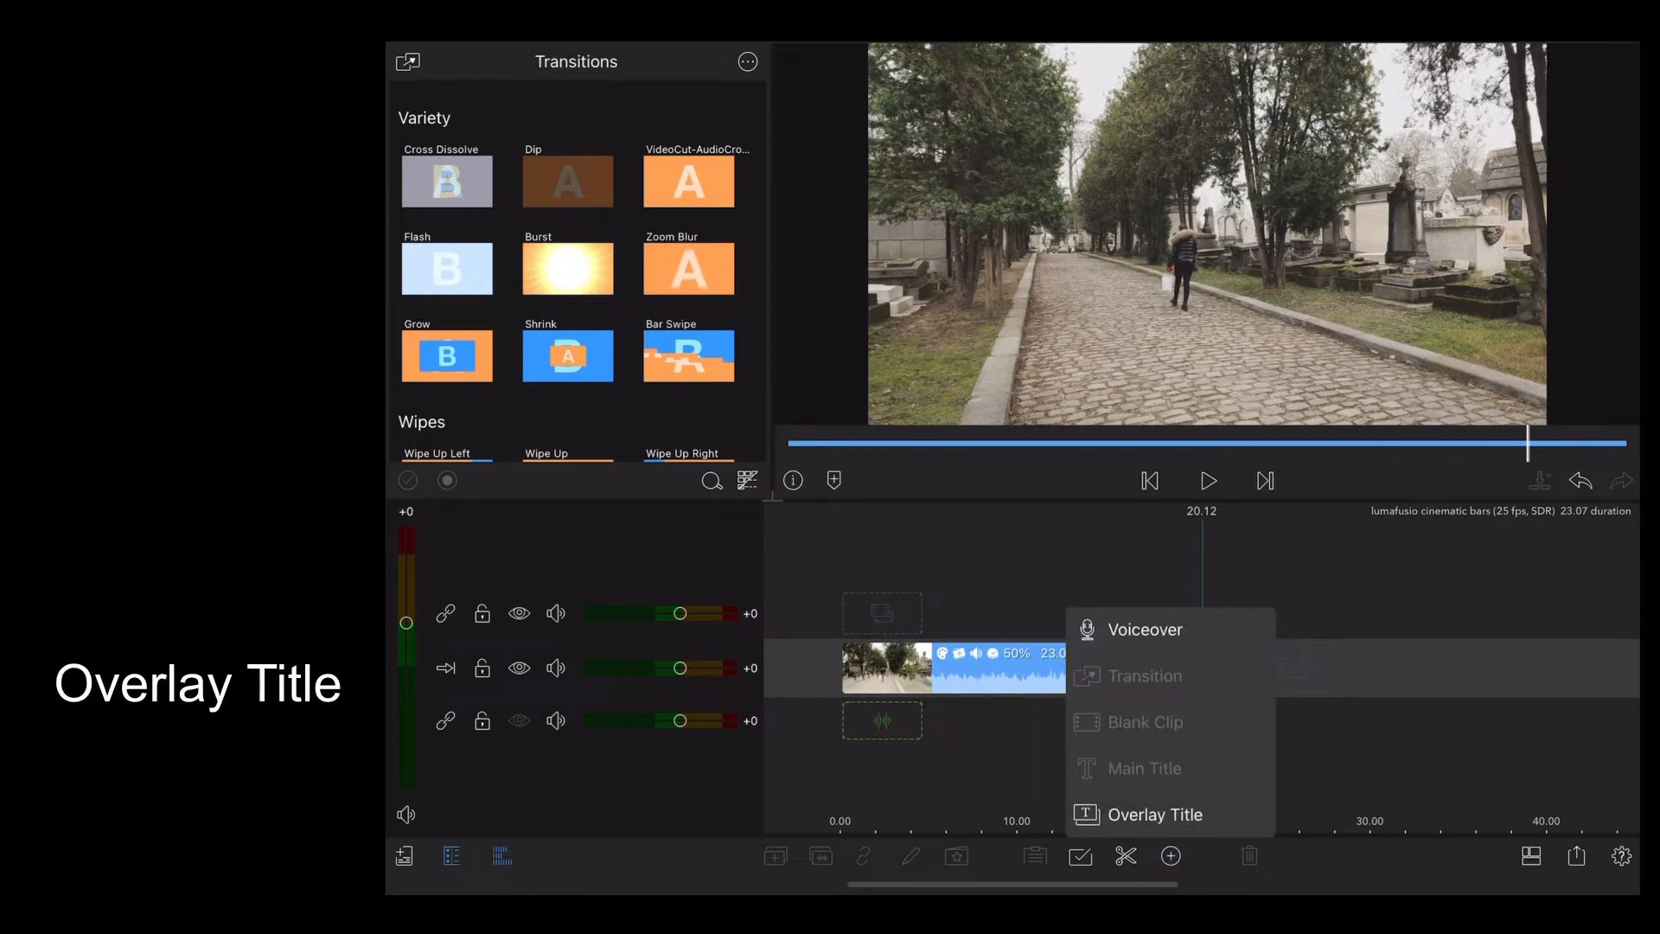
left_click(1152, 814)
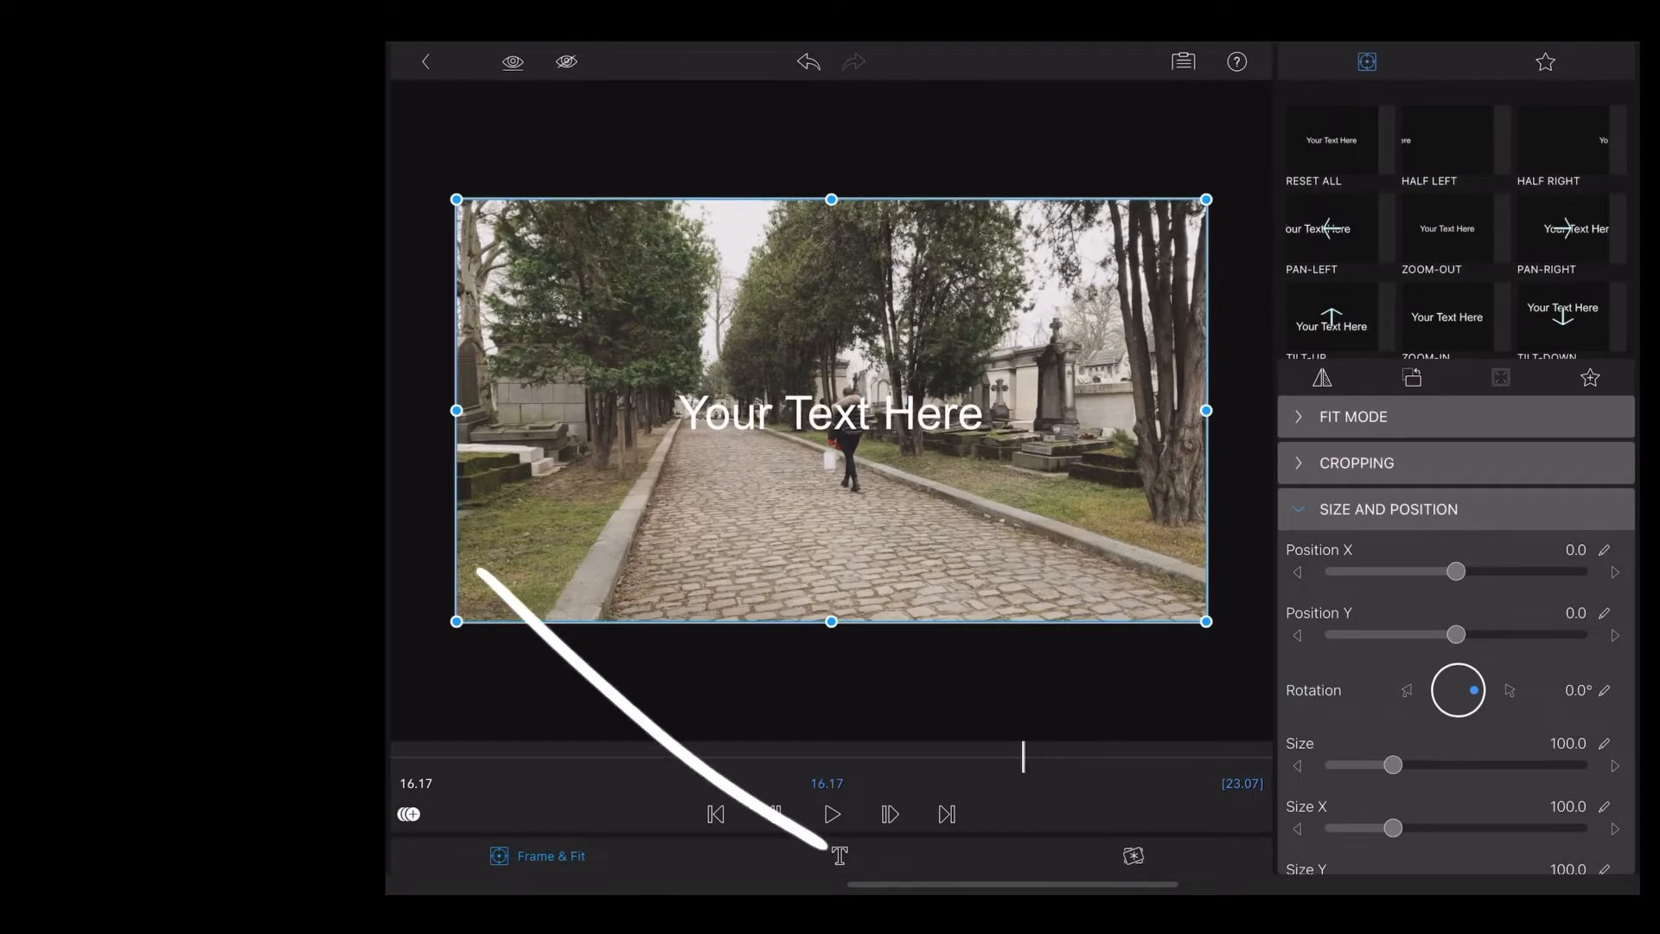
Step: Delete the 'Your Text Here' placeholder from the title's text layer
left_click(831, 855)
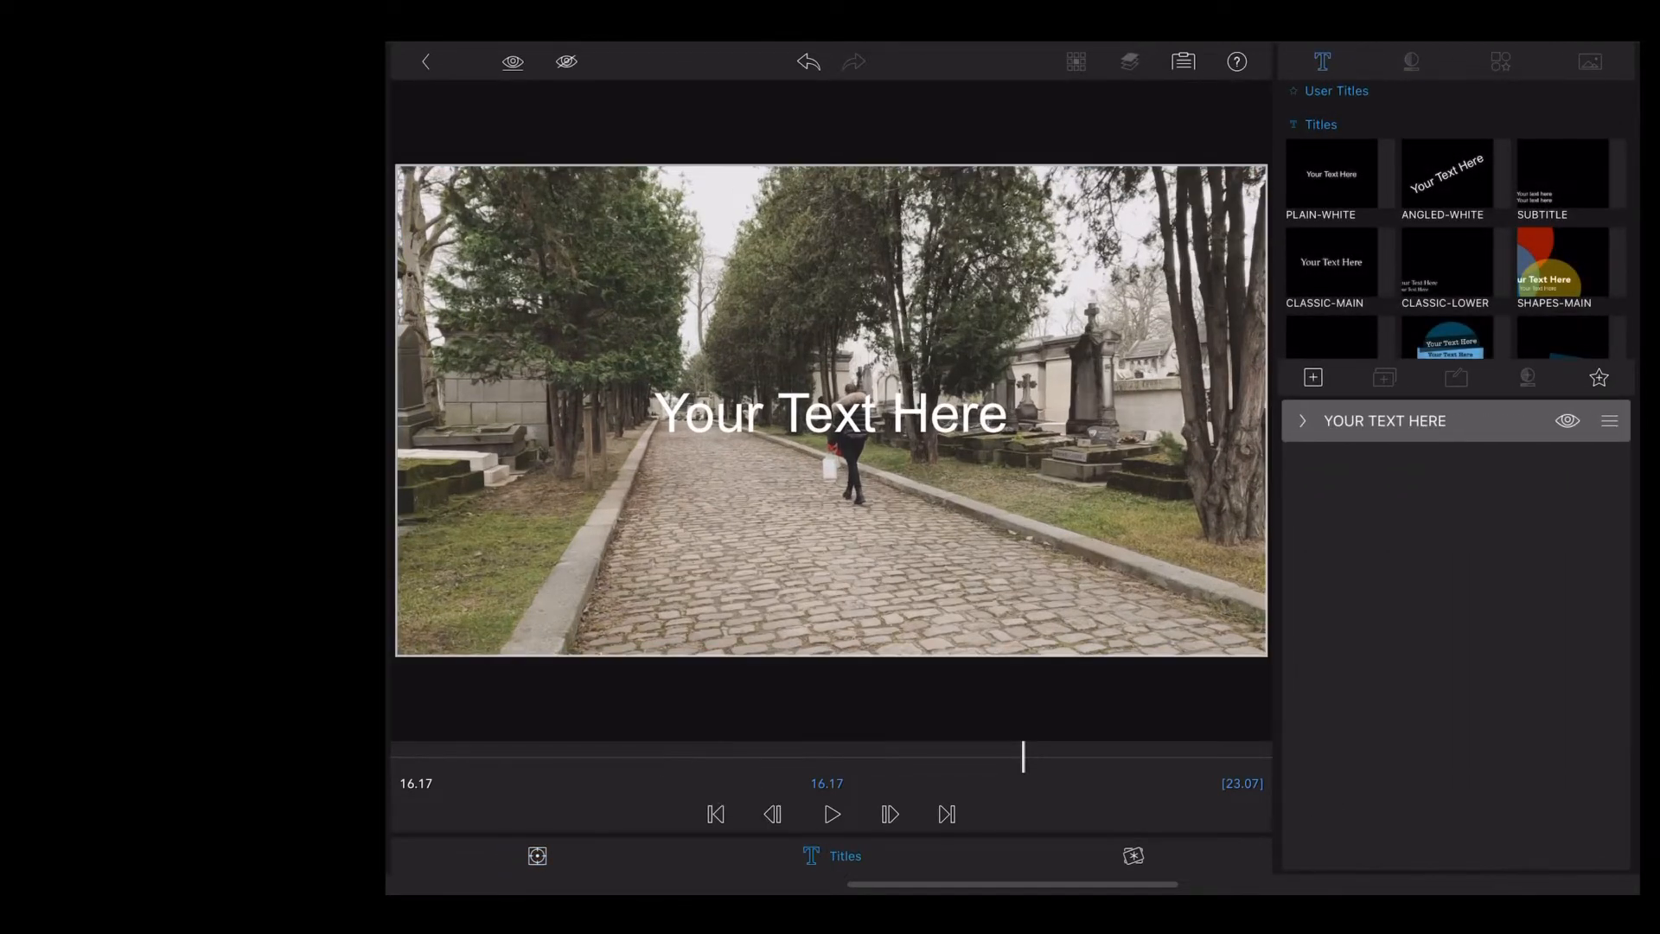
double_click(829, 413)
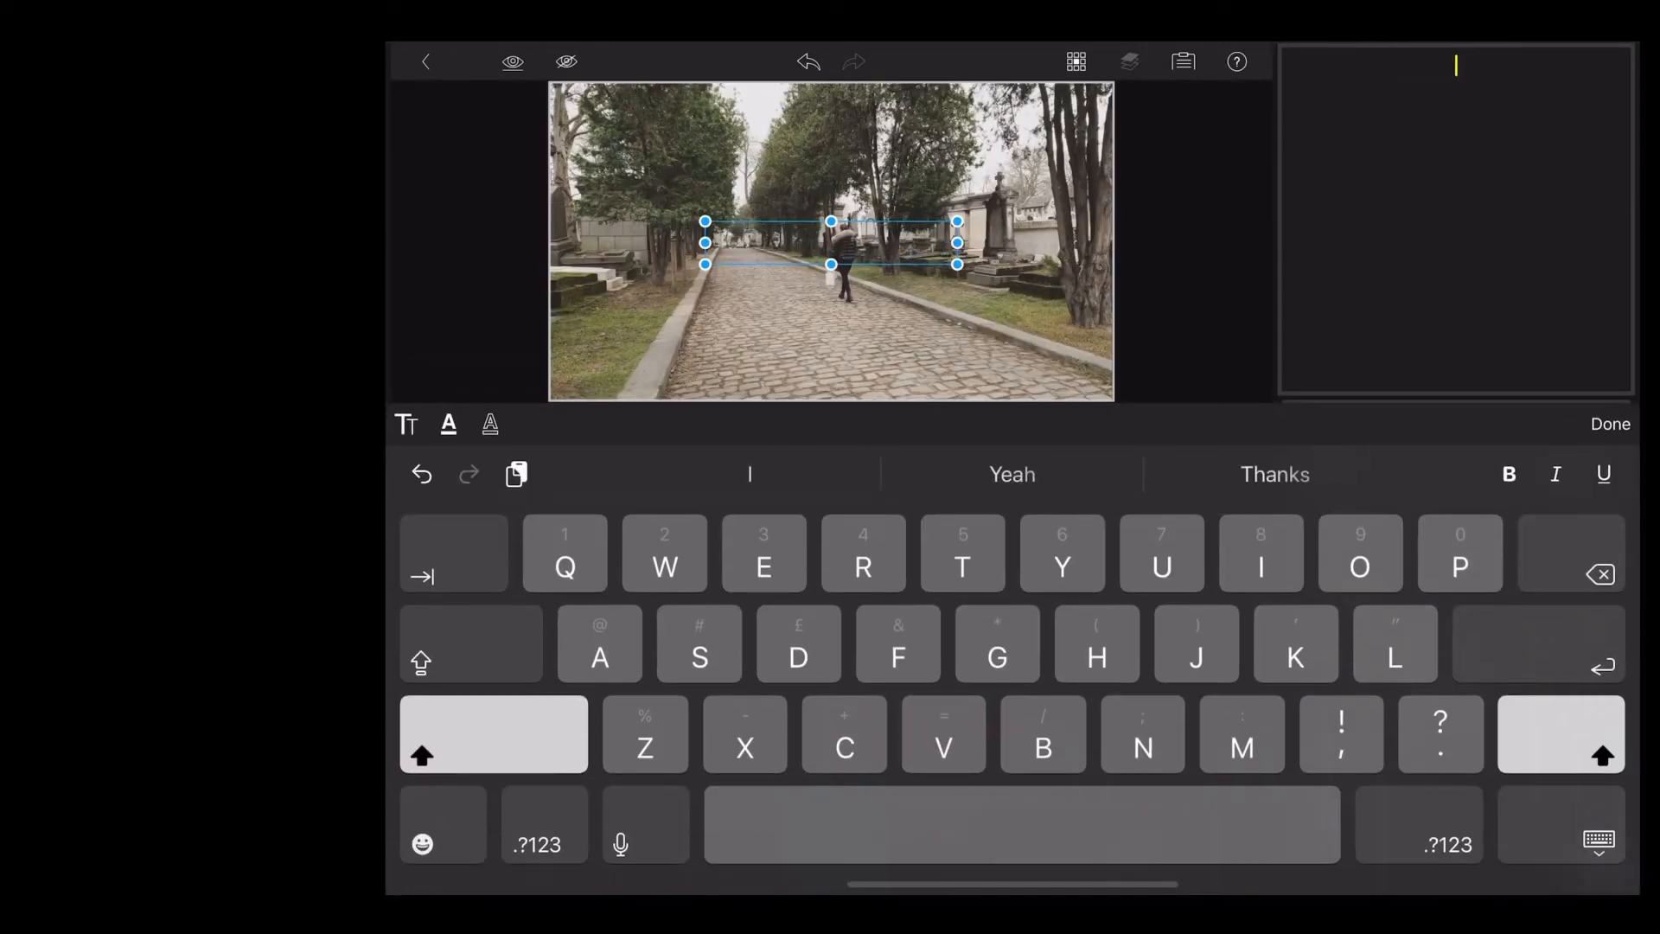
left_click(1608, 423)
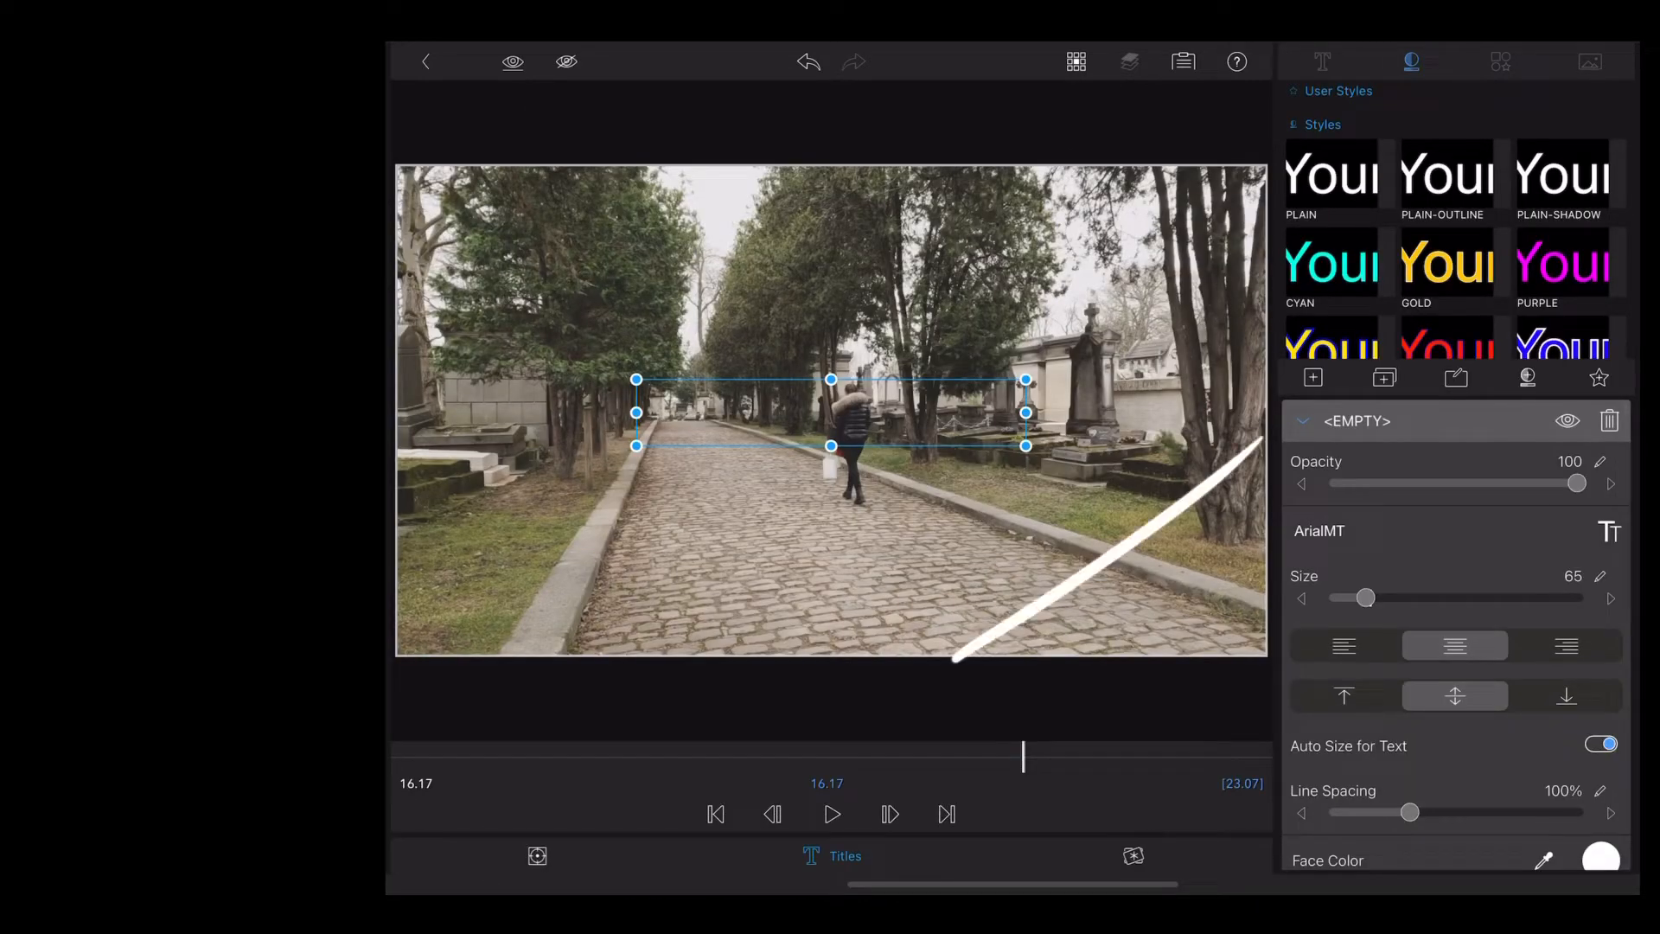
Step: Add a rectangle shape to the overlay title and bring up its Face Color swatch
left_click(1321, 62)
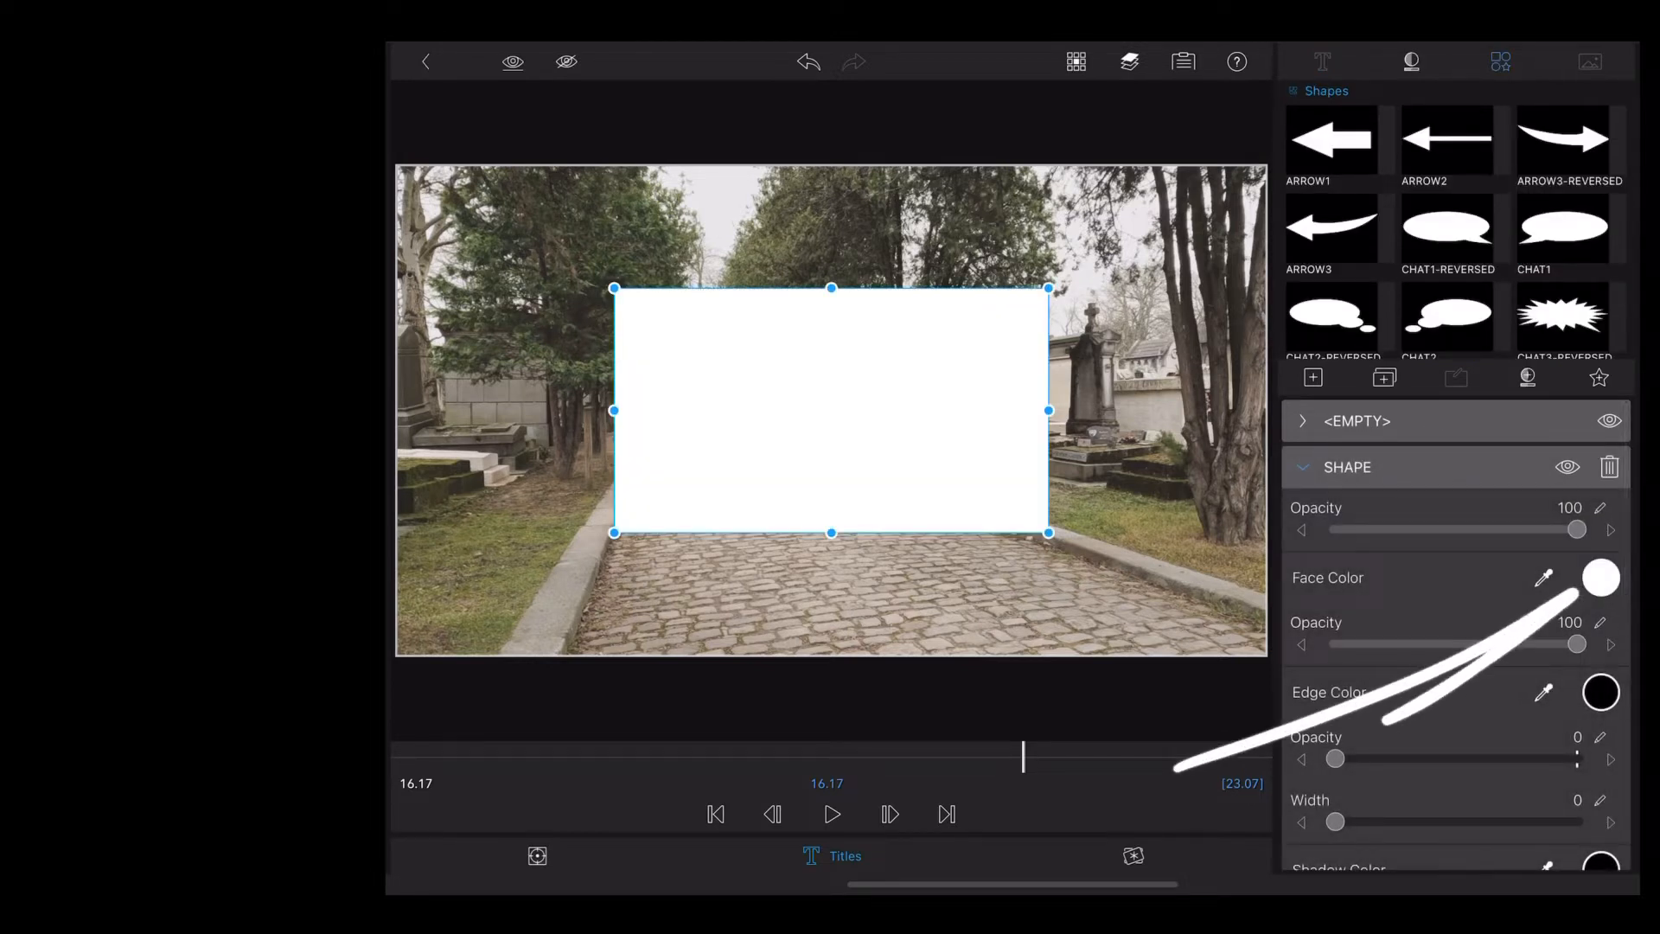
left_click(1601, 578)
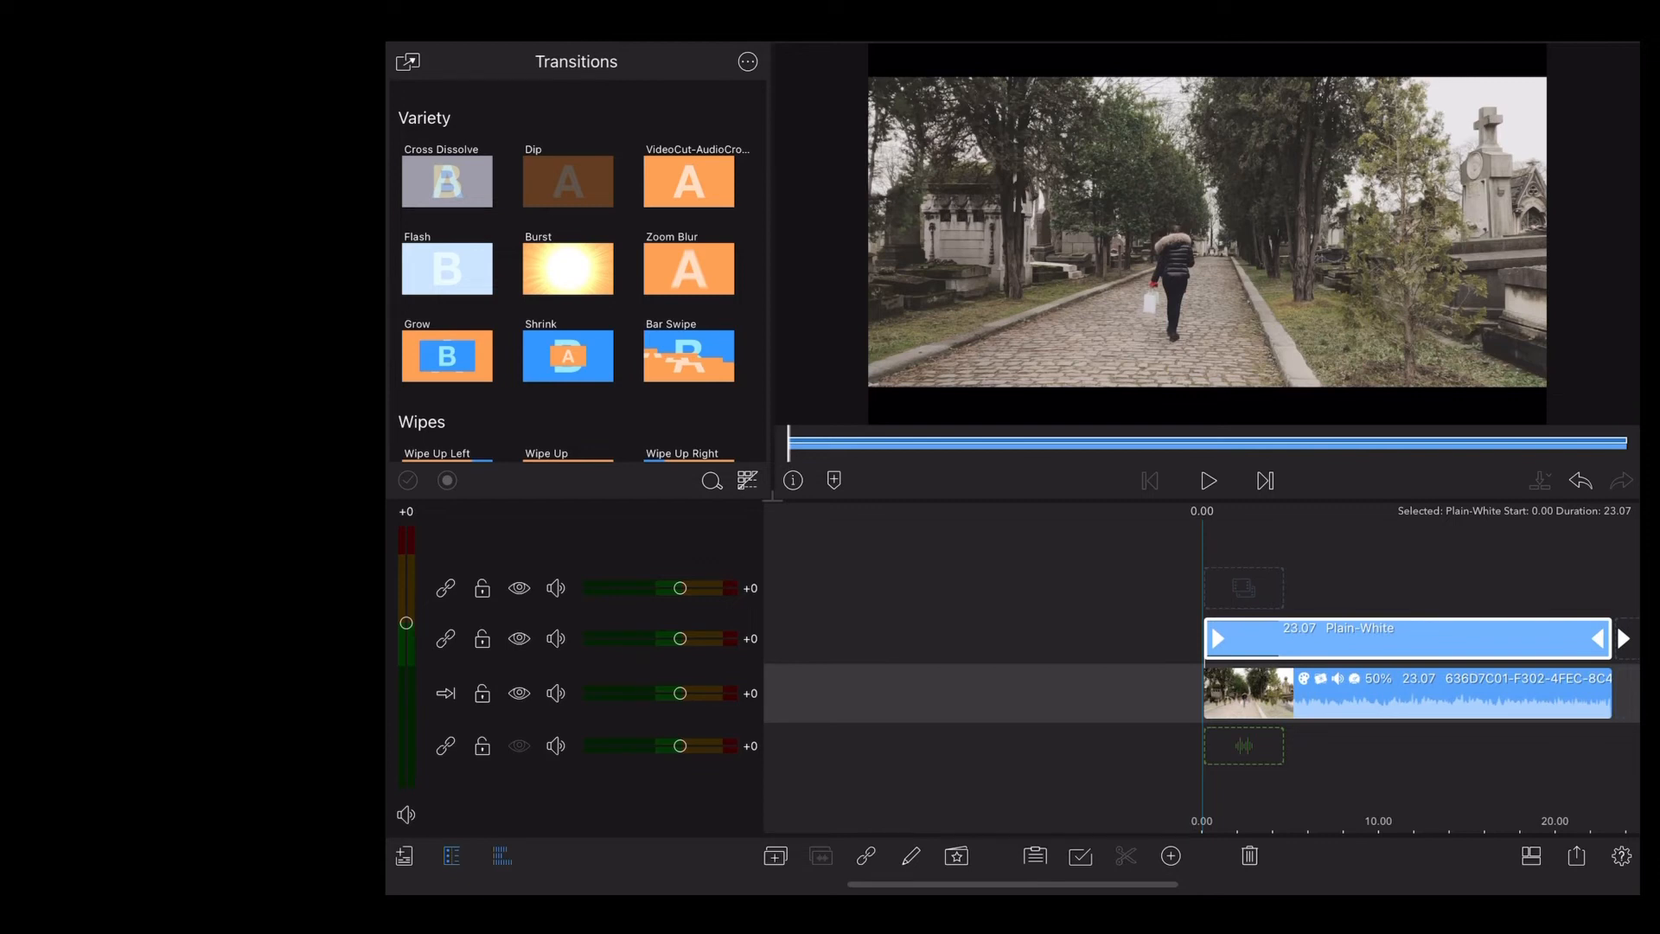
left_click(1206, 480)
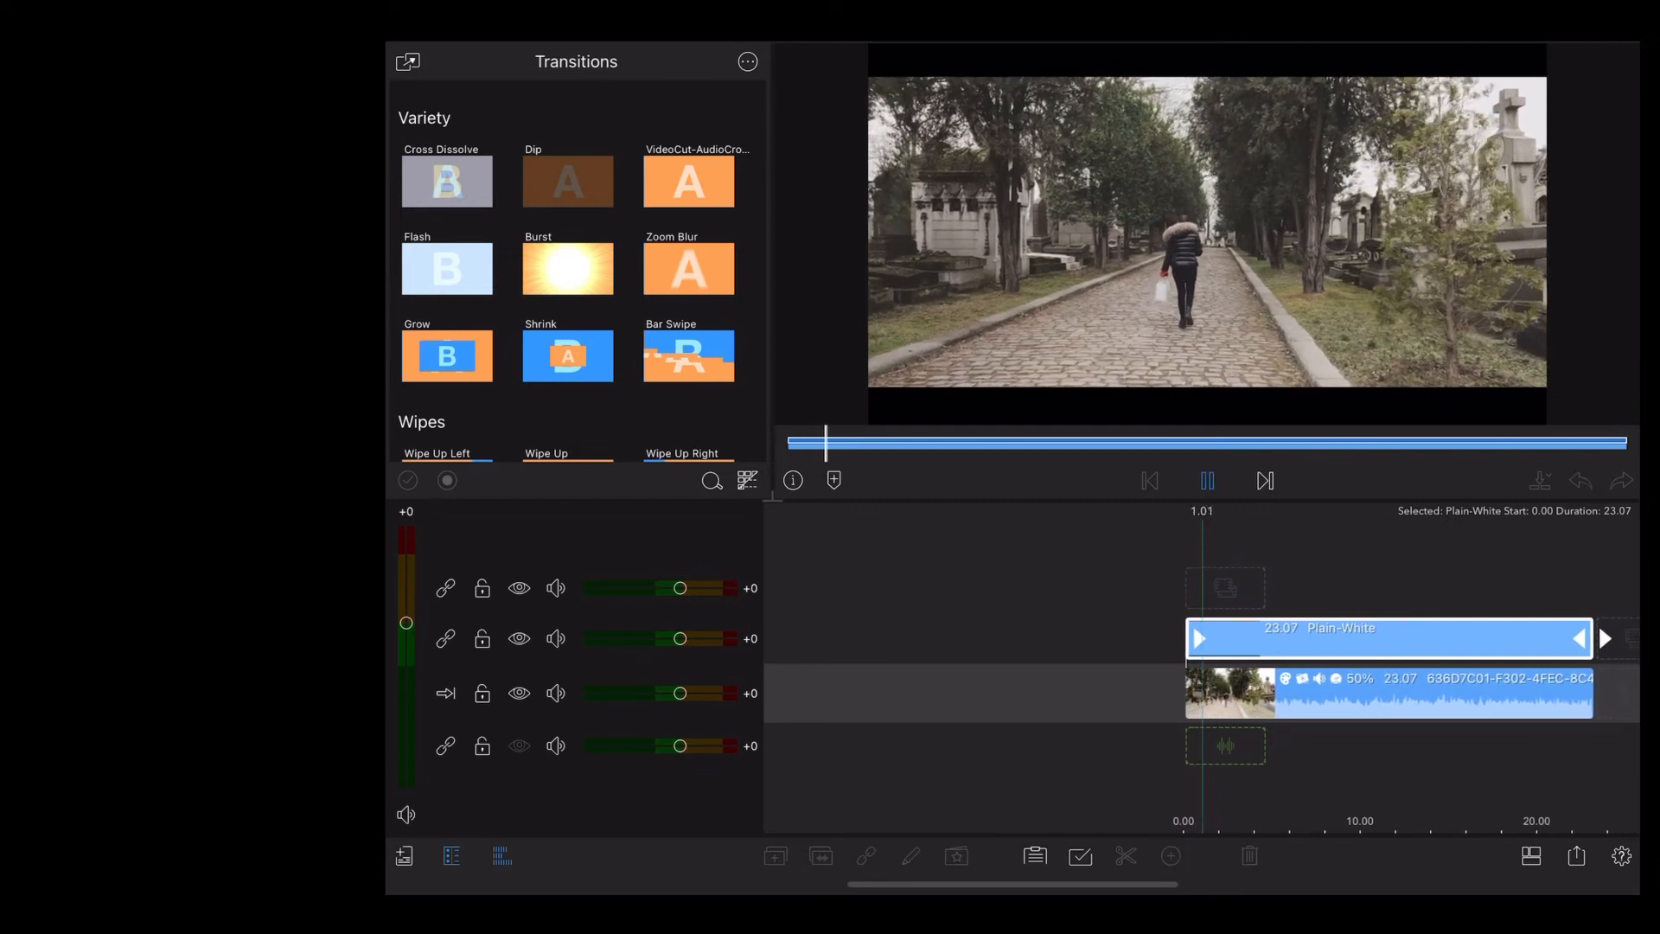